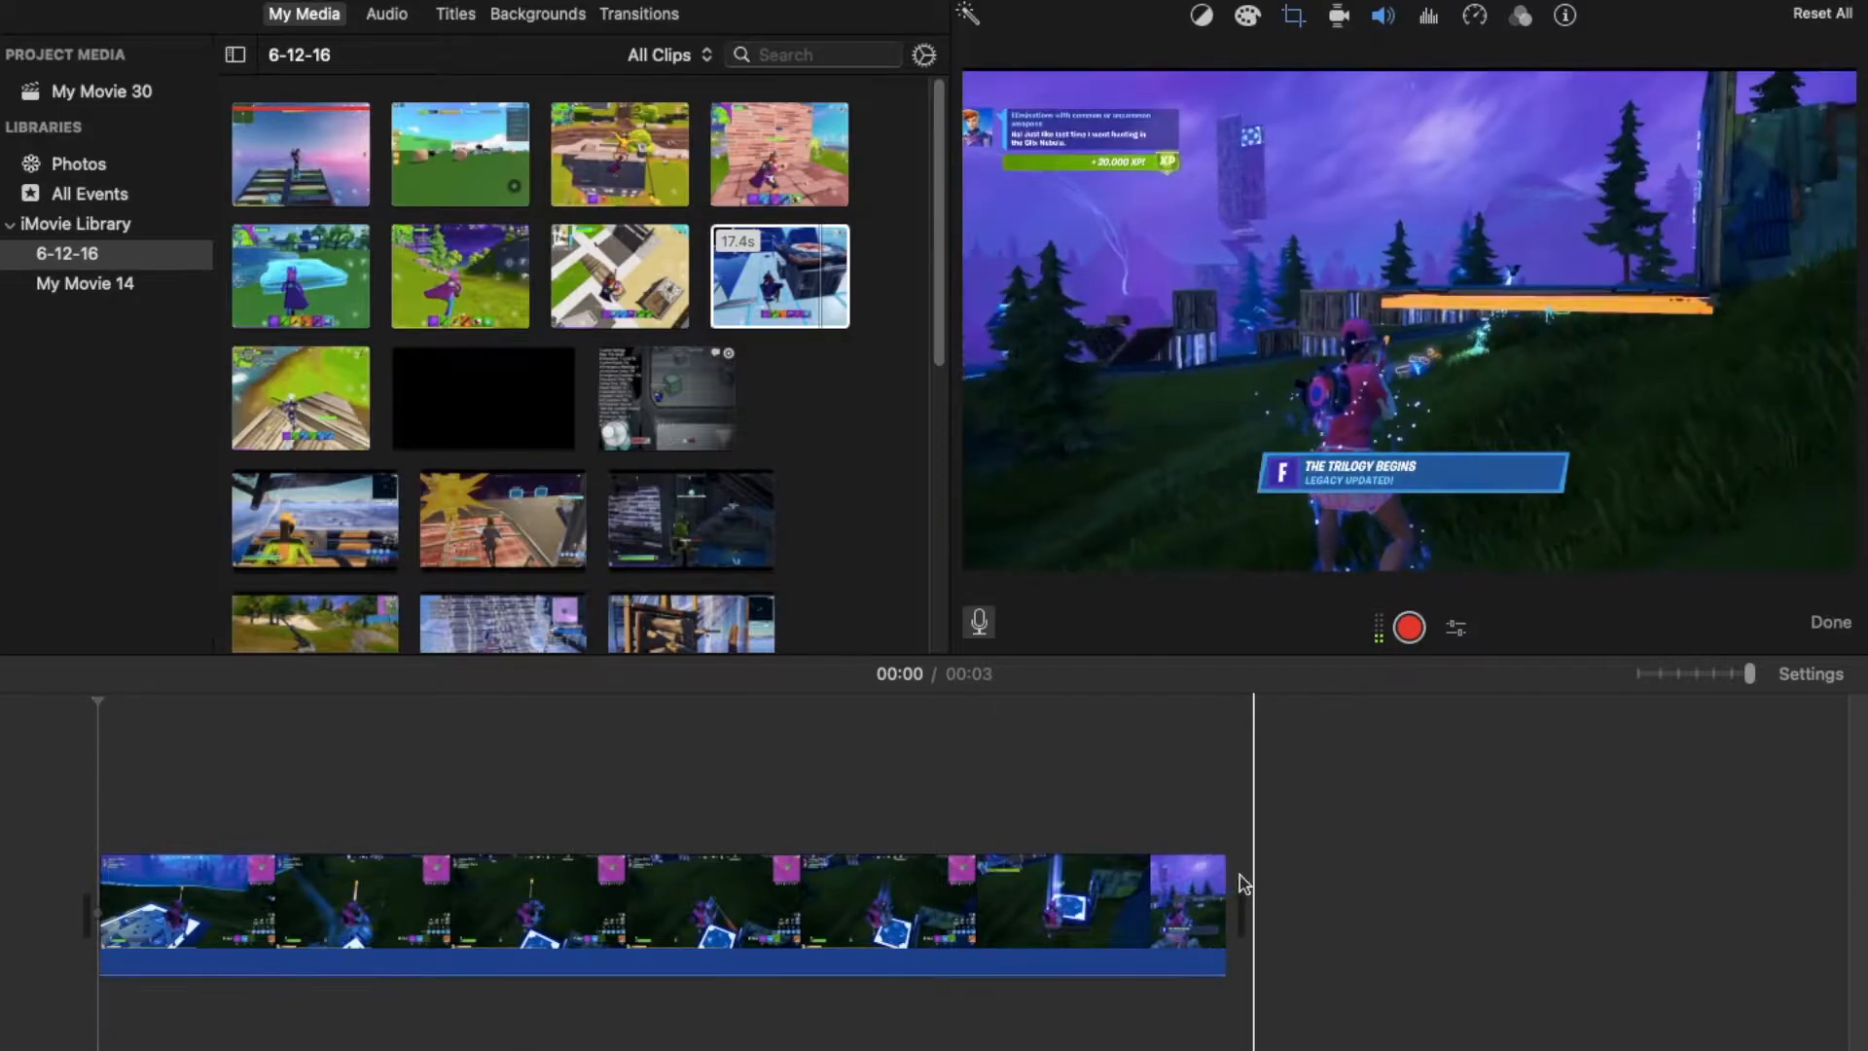
# Drag the Fortnite clip's right edge to lengthen it from three to four seconds
pyautogui.moveTo(1238, 902); pyautogui.dragTo(1465, 902)
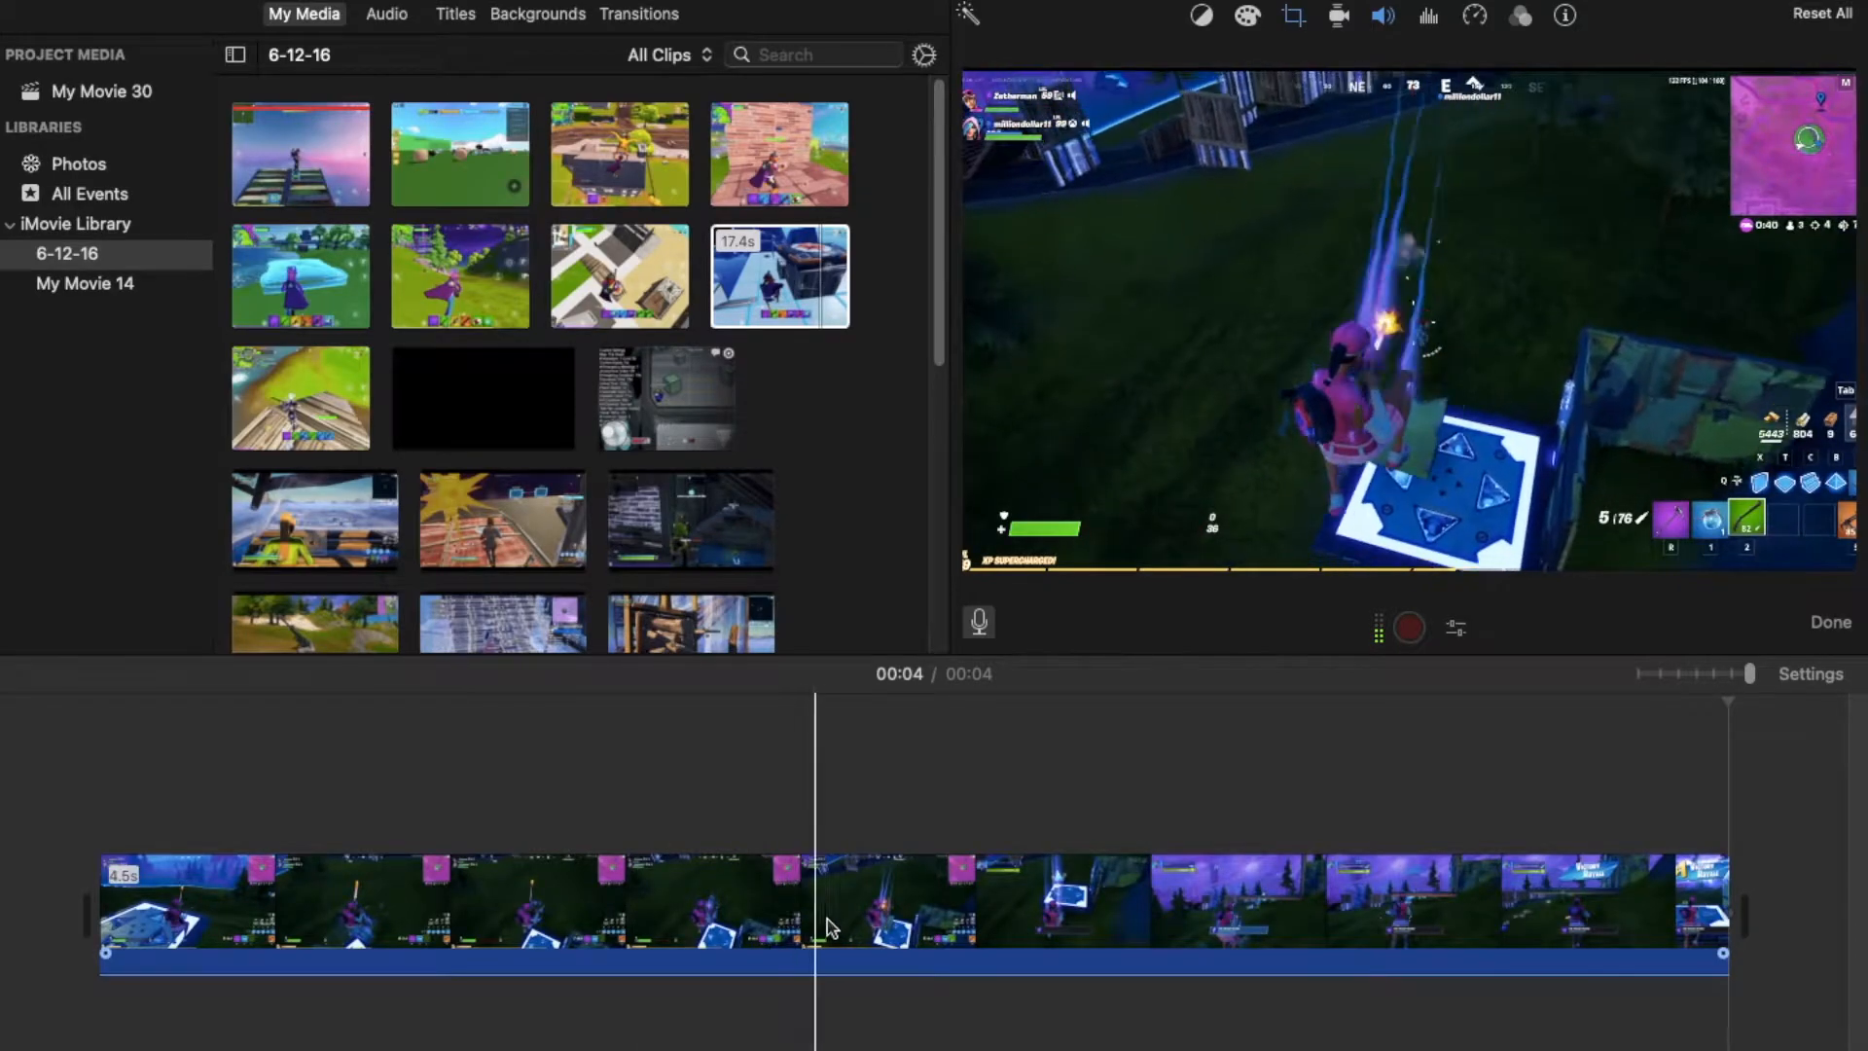
# Place the playhead within the Fortnite clip and select the clip
pyautogui.click(611, 906)
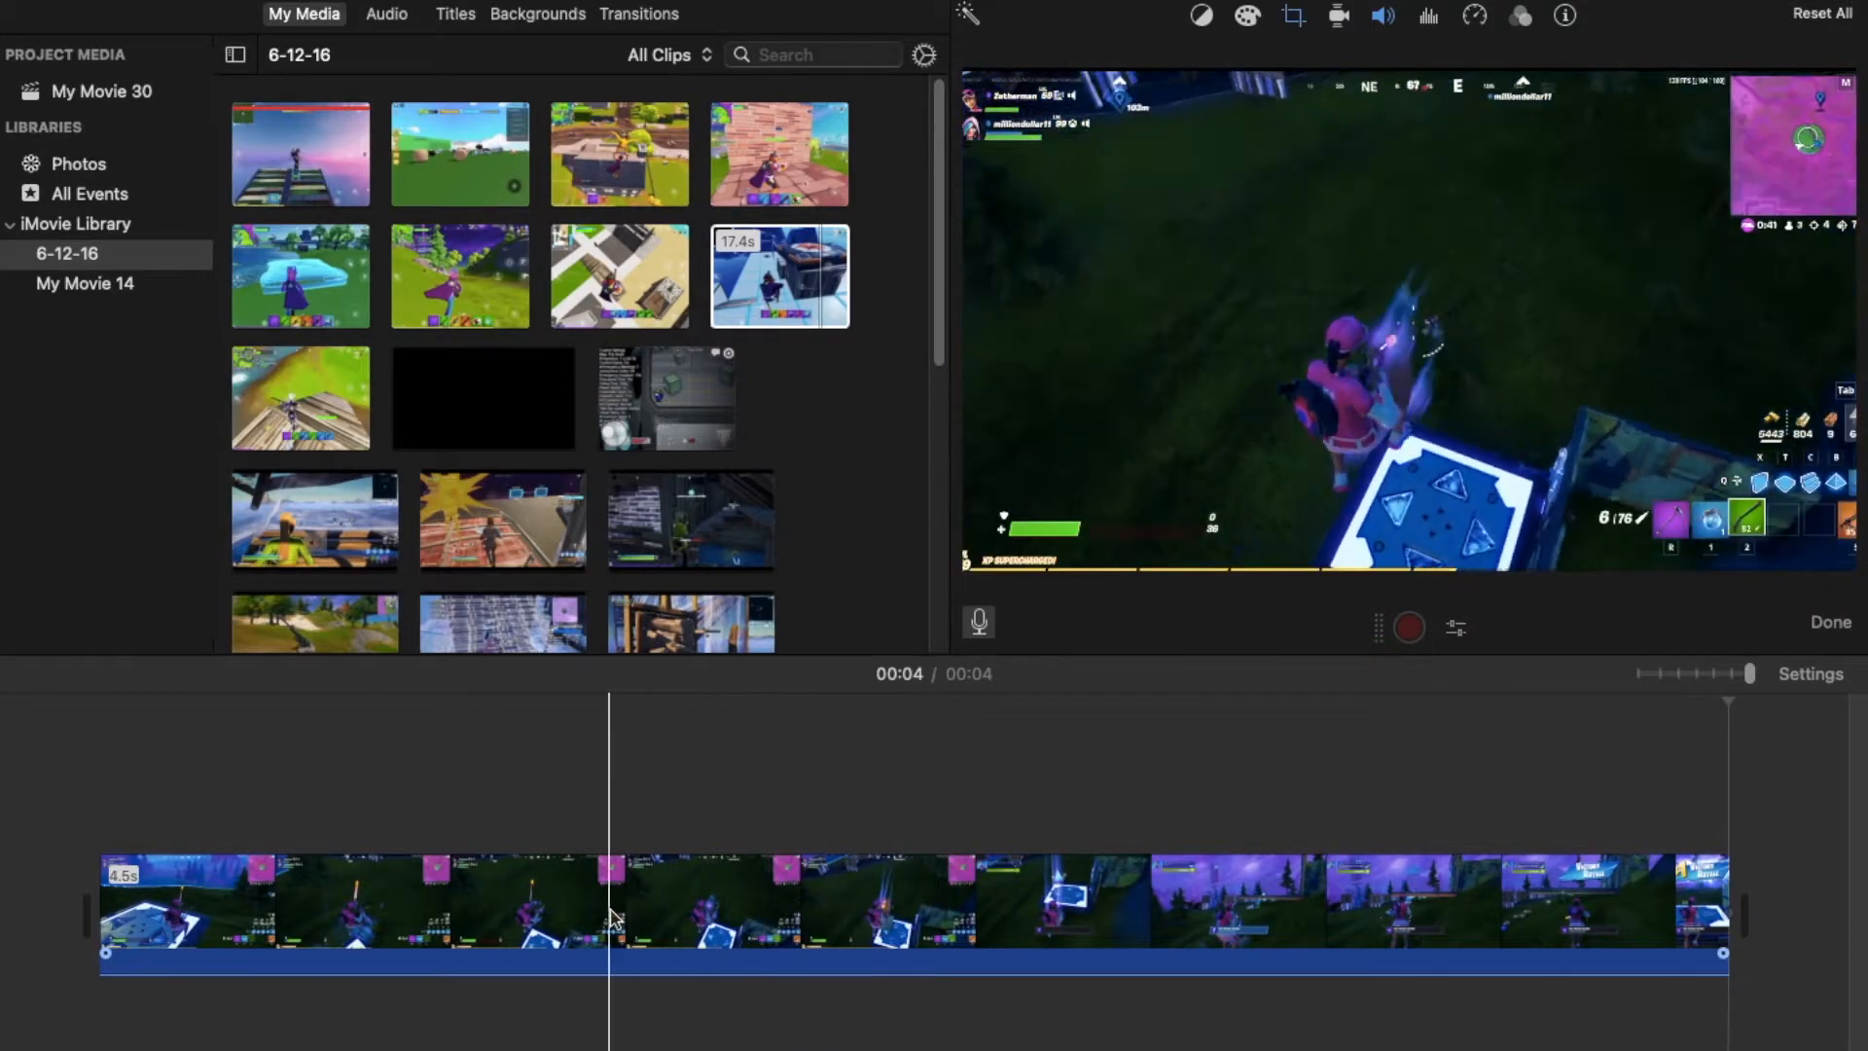
pyautogui.click(763, 908)
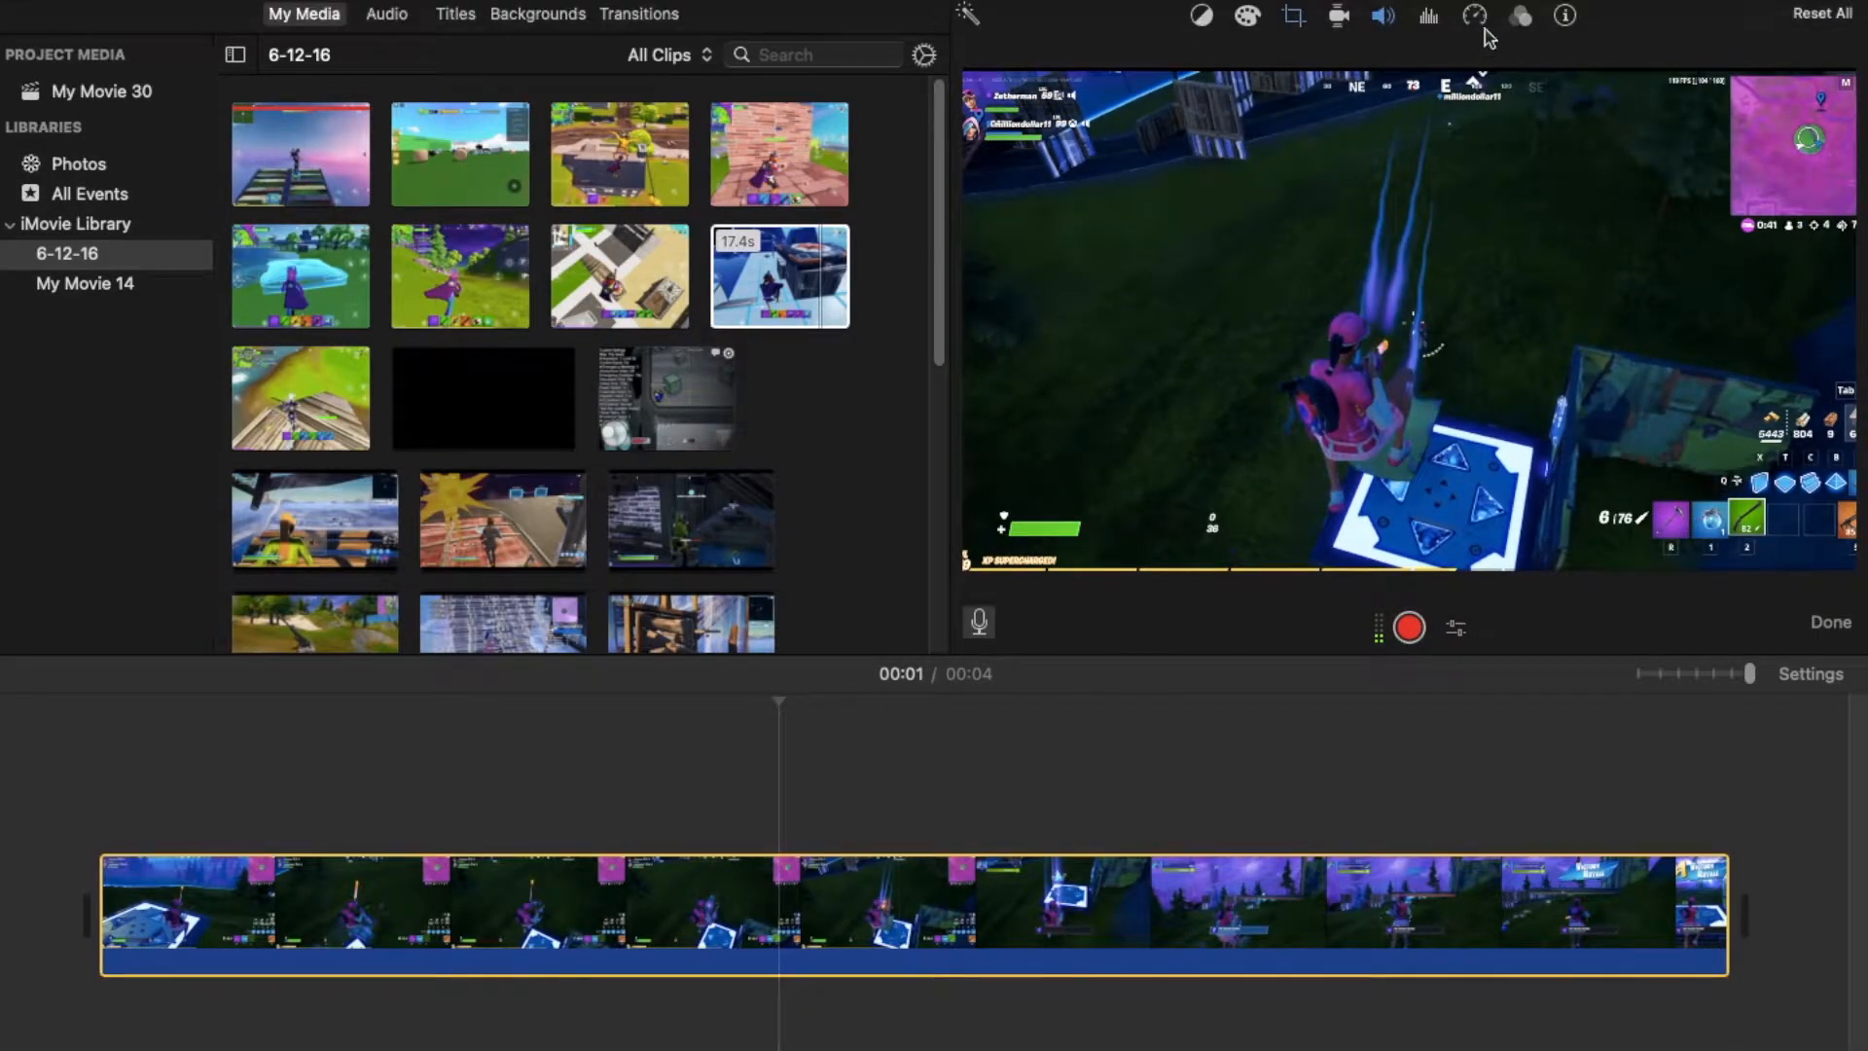
# Apply a Comic filter to the clip from the Clip Filter grid
pyautogui.click(1518, 16)
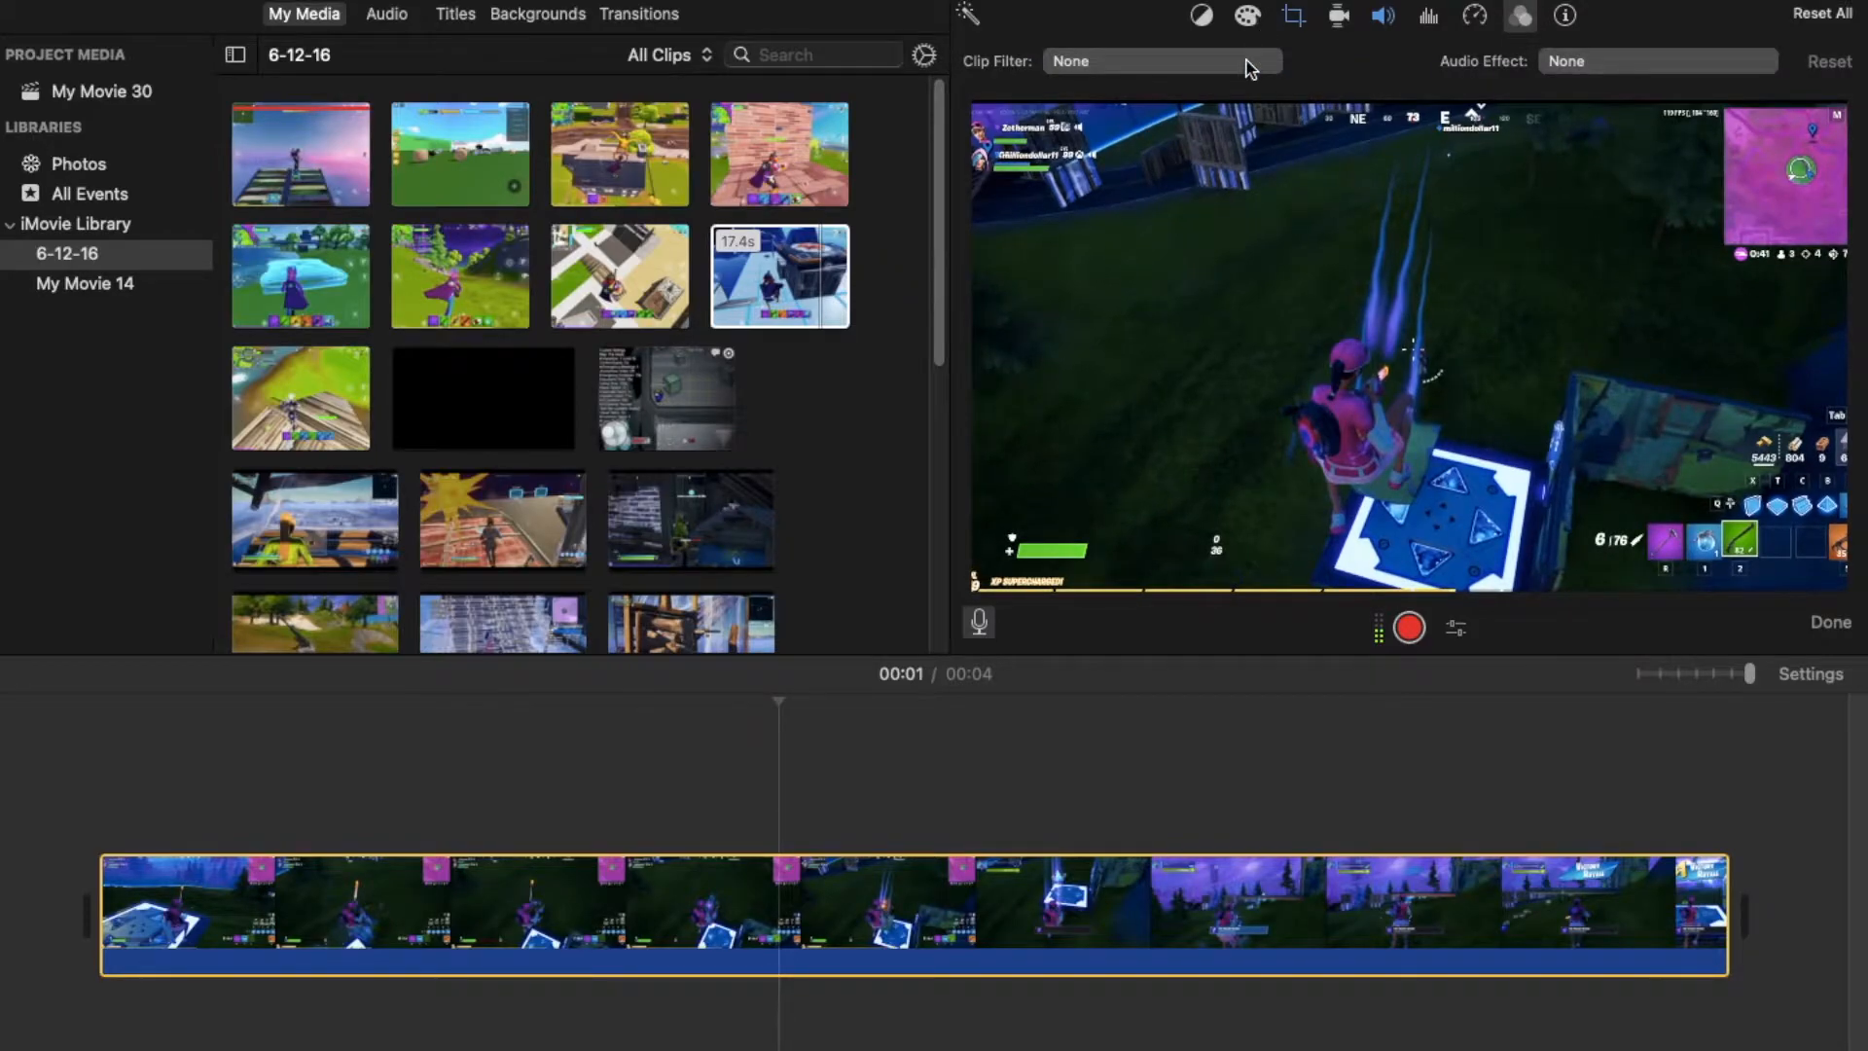
pyautogui.click(1162, 61)
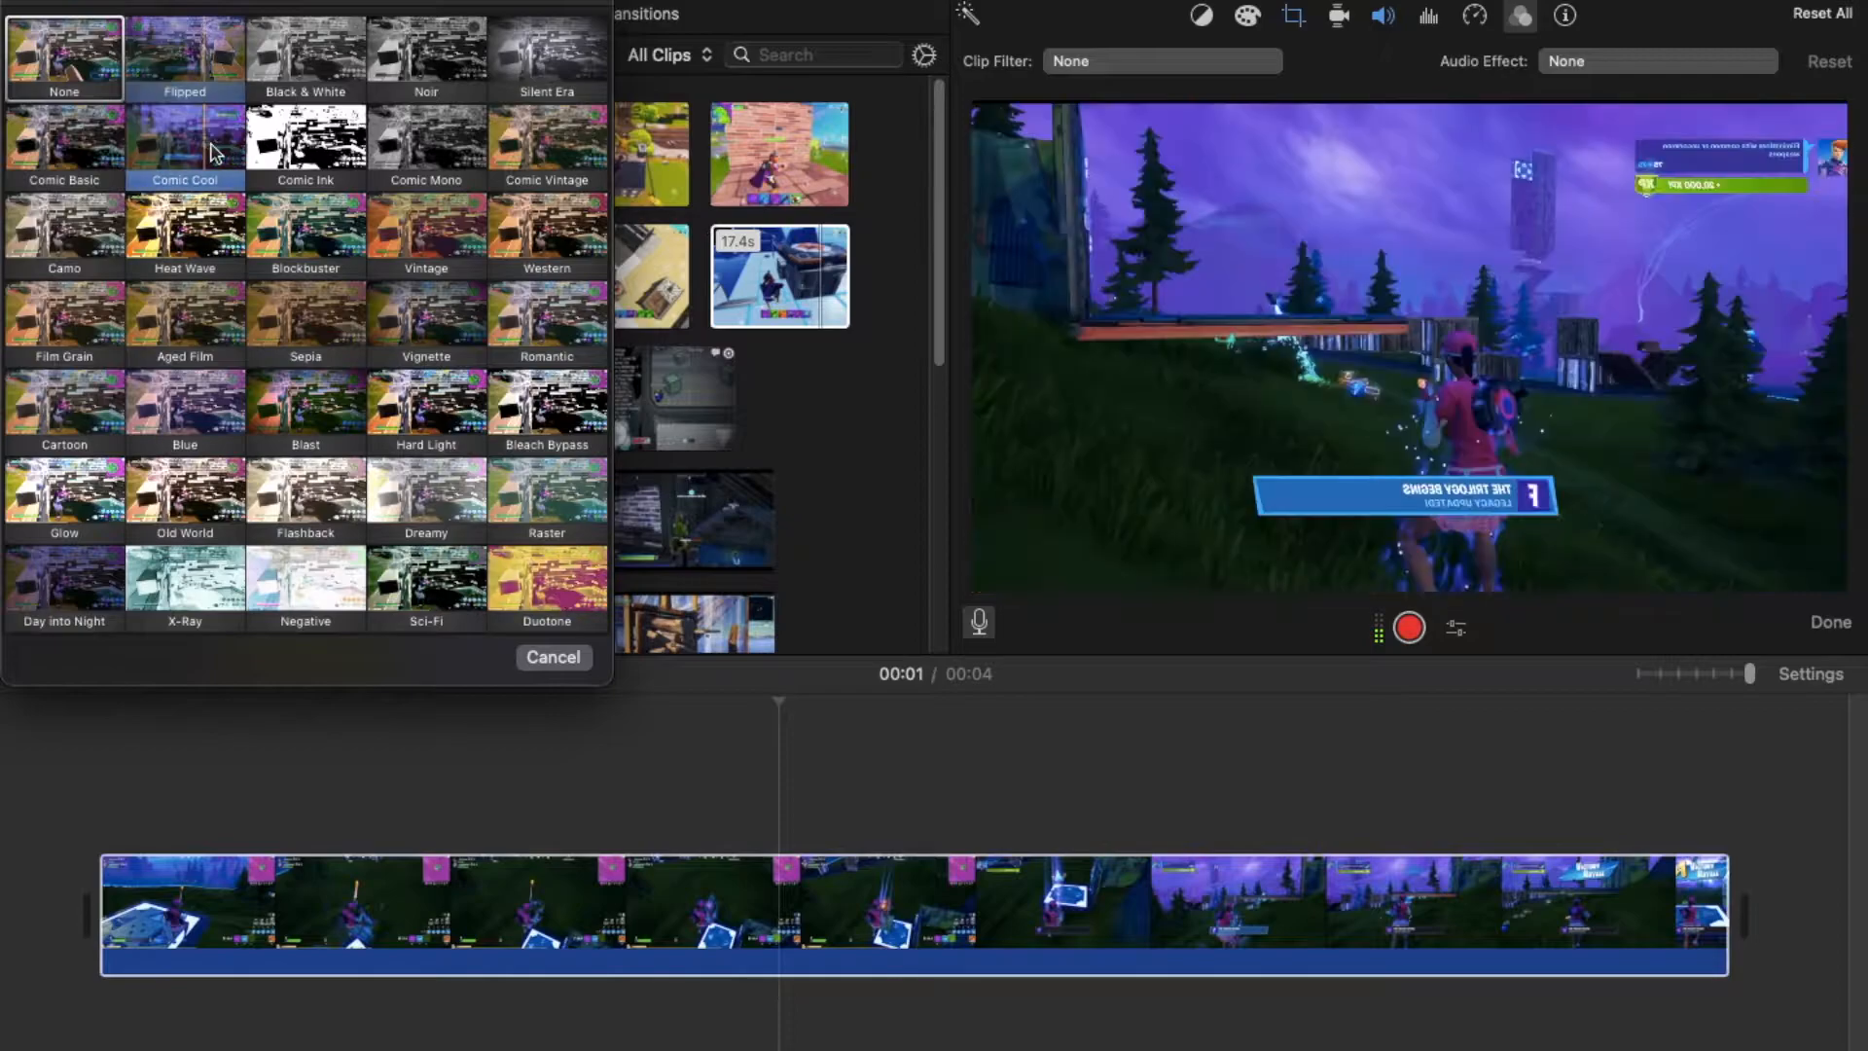
pyautogui.click(184, 142)
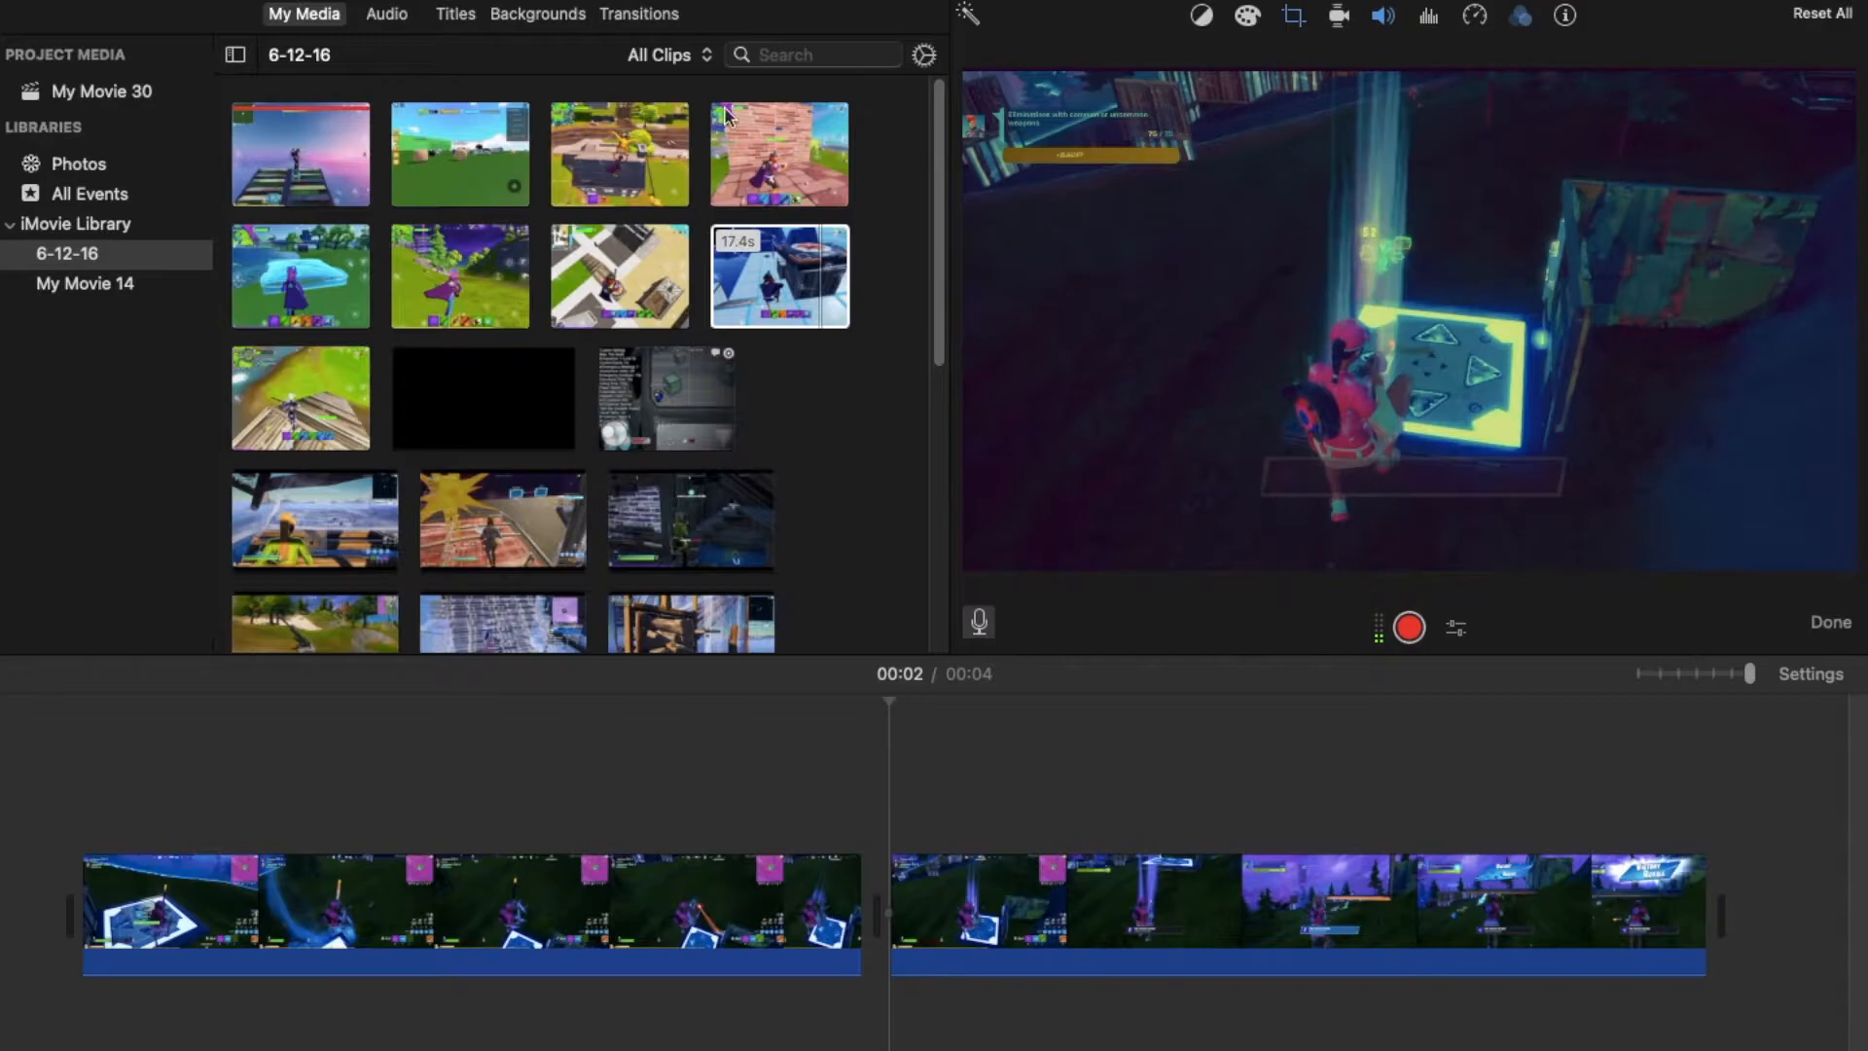
# Show the transitions library and select the first clip half for the Ripple transition
pyautogui.click(638, 13)
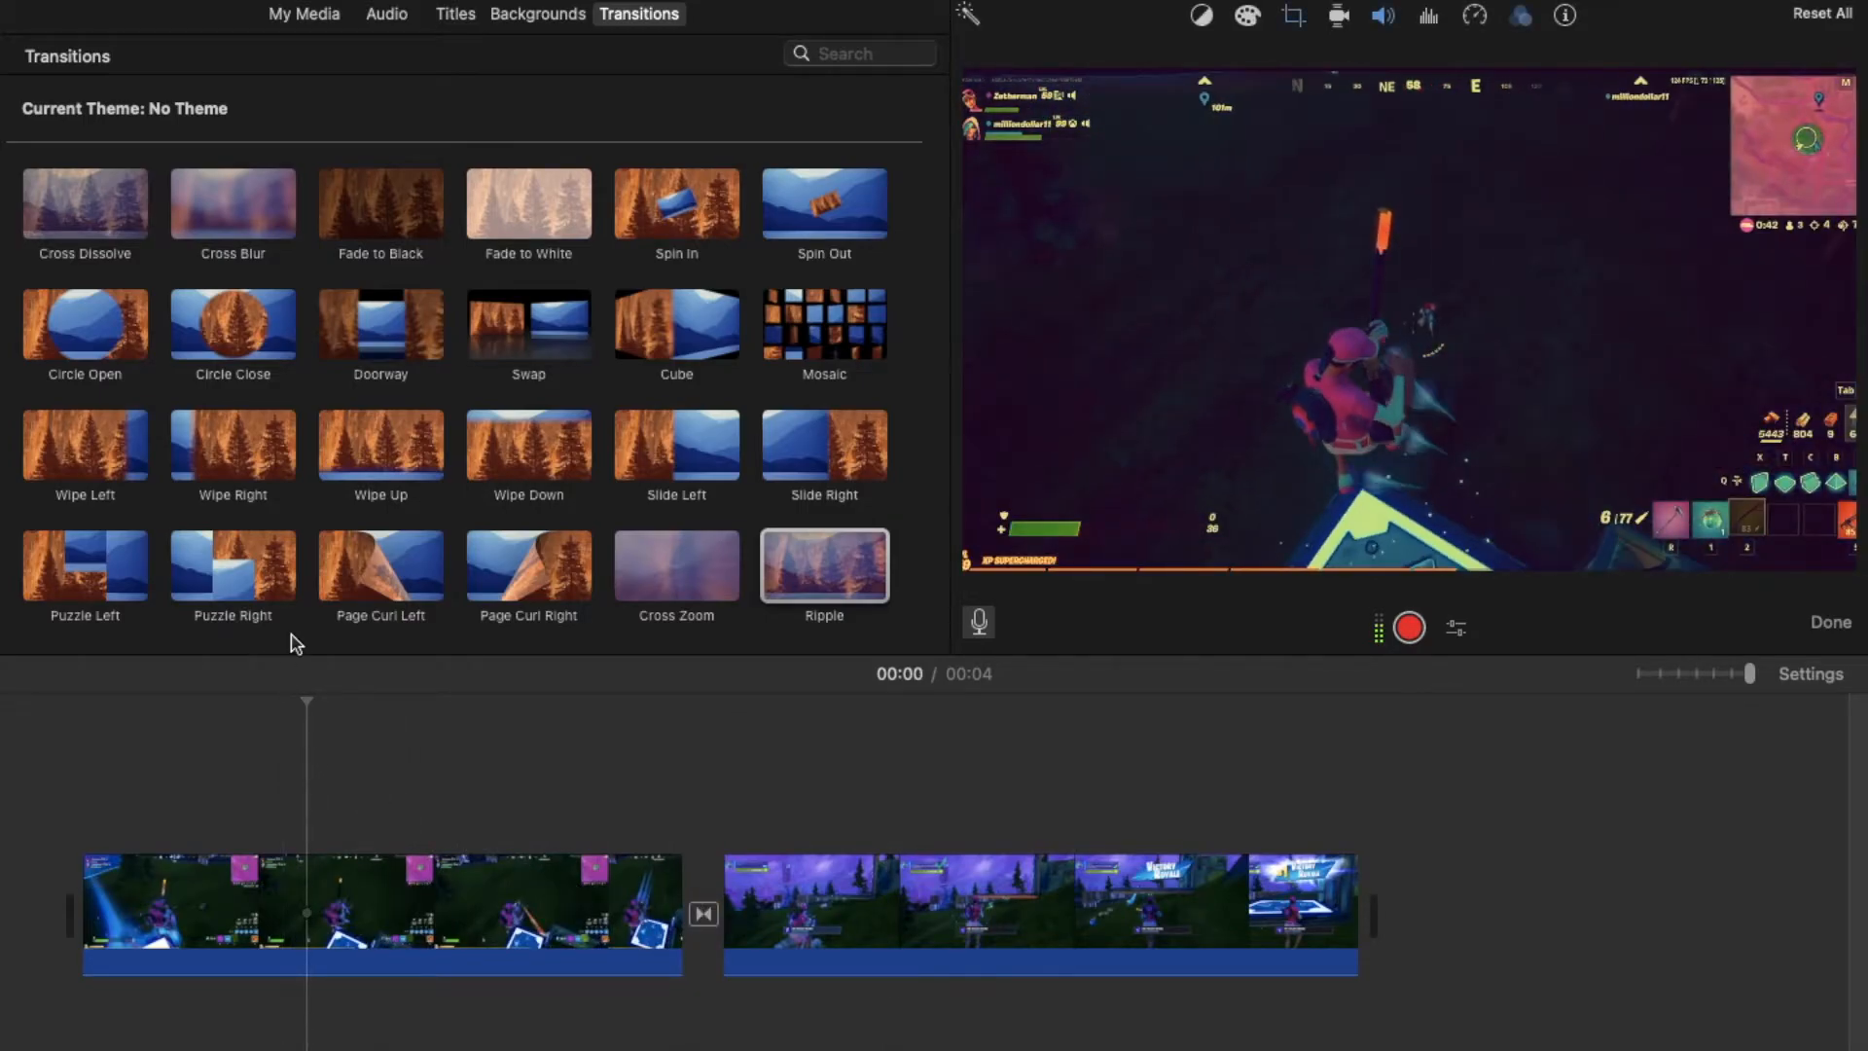
pyautogui.click(382, 913)
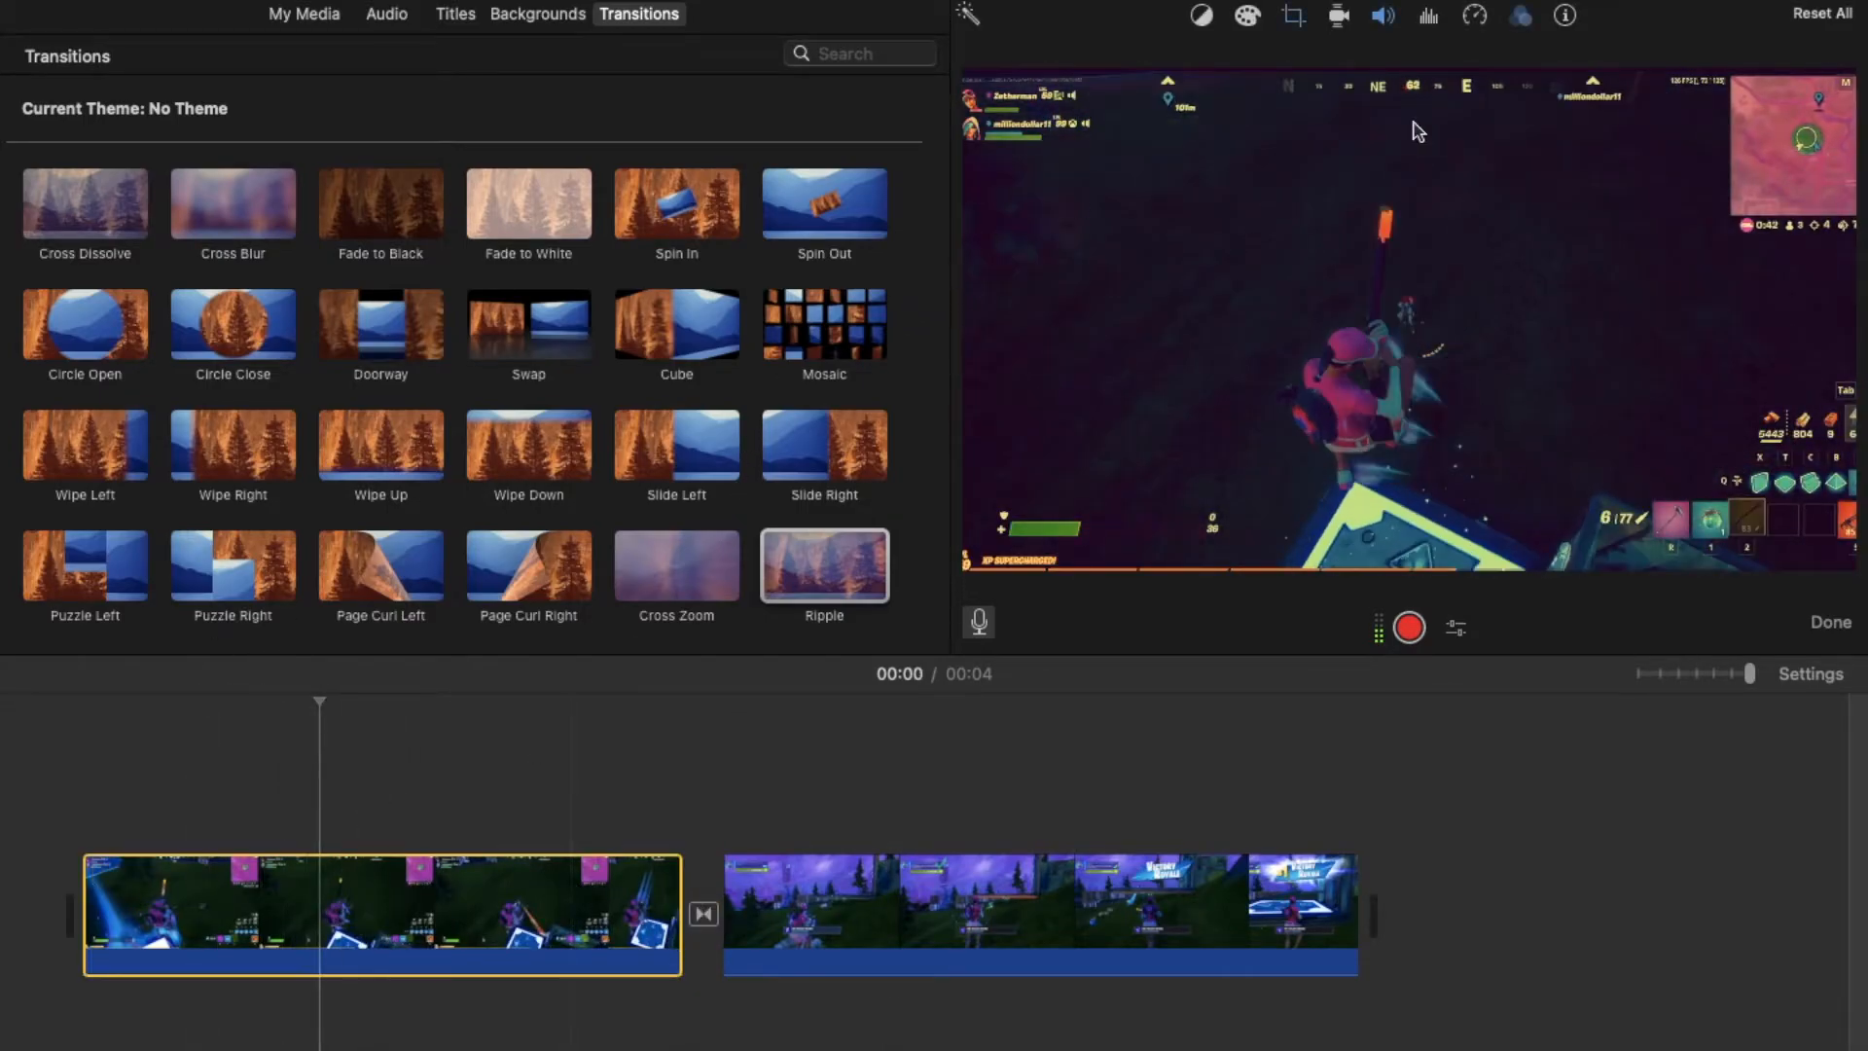
# Give the second clip half a Comic filter, then play and exit the full-screen preview
pyautogui.click(1518, 15)
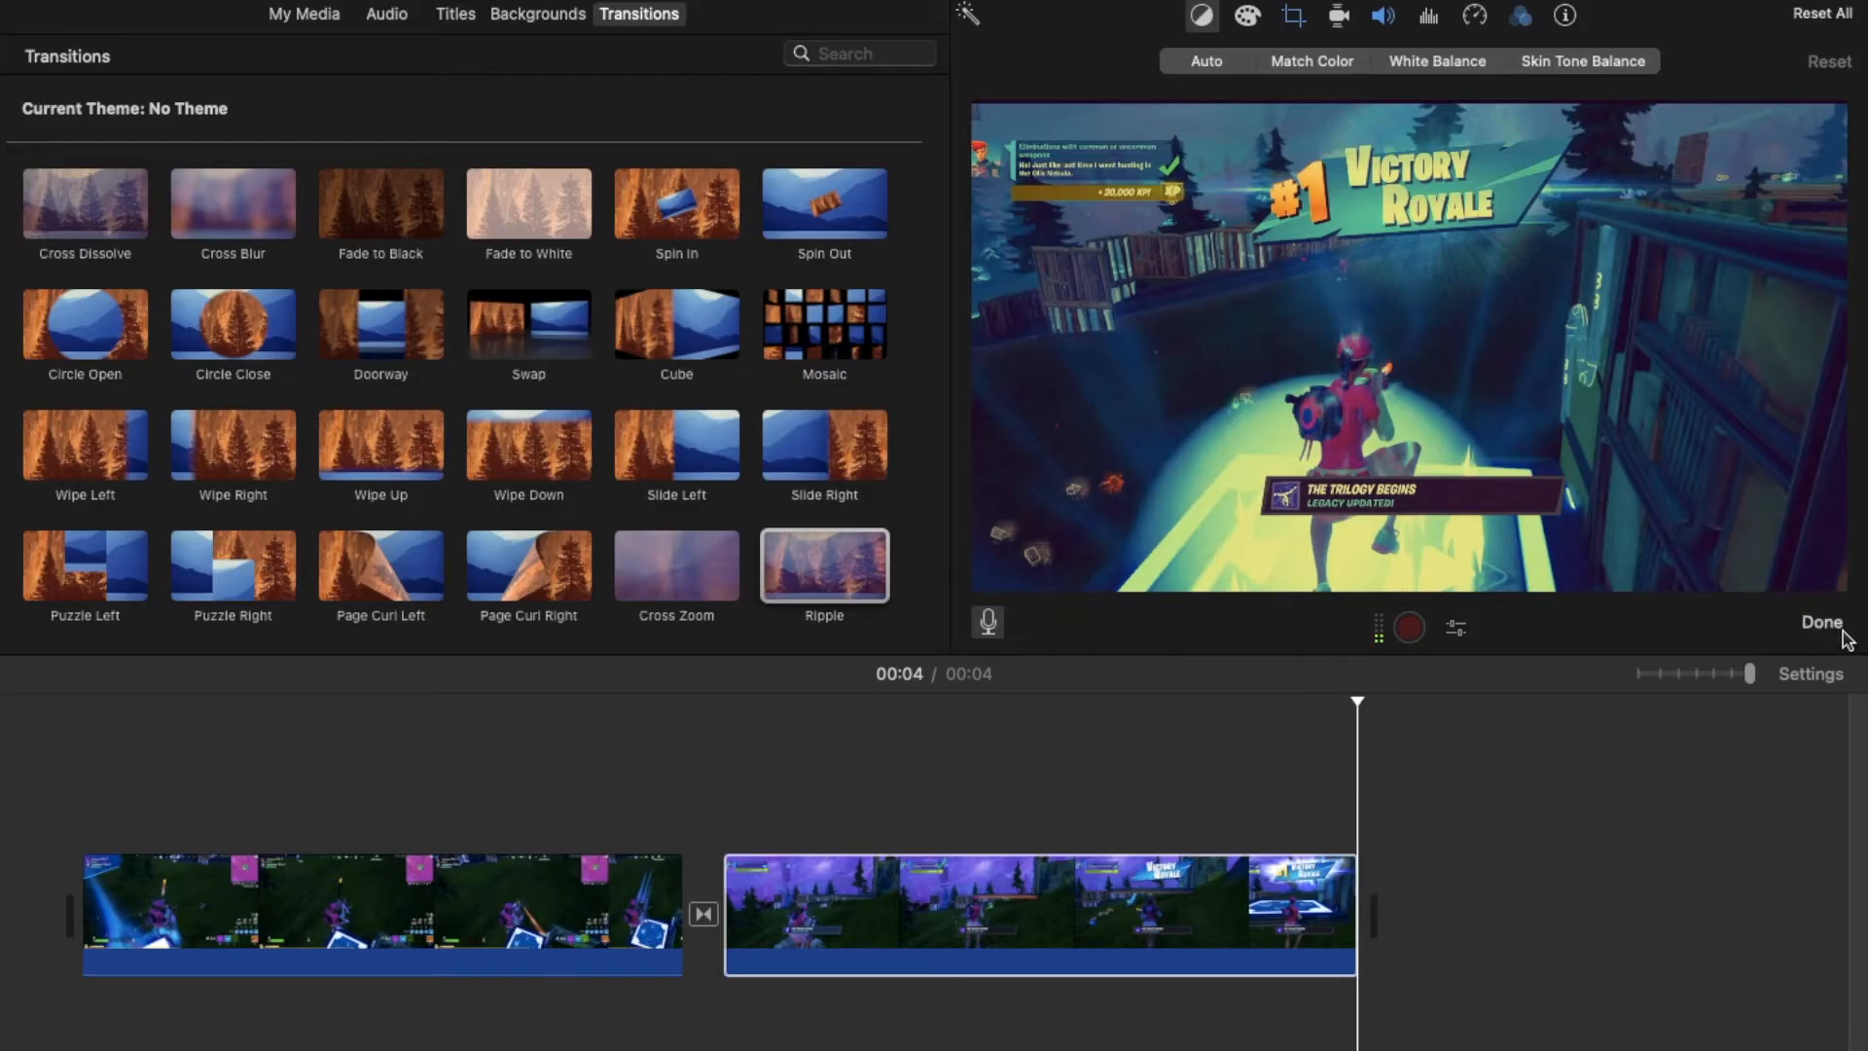
pyautogui.click(1821, 622)
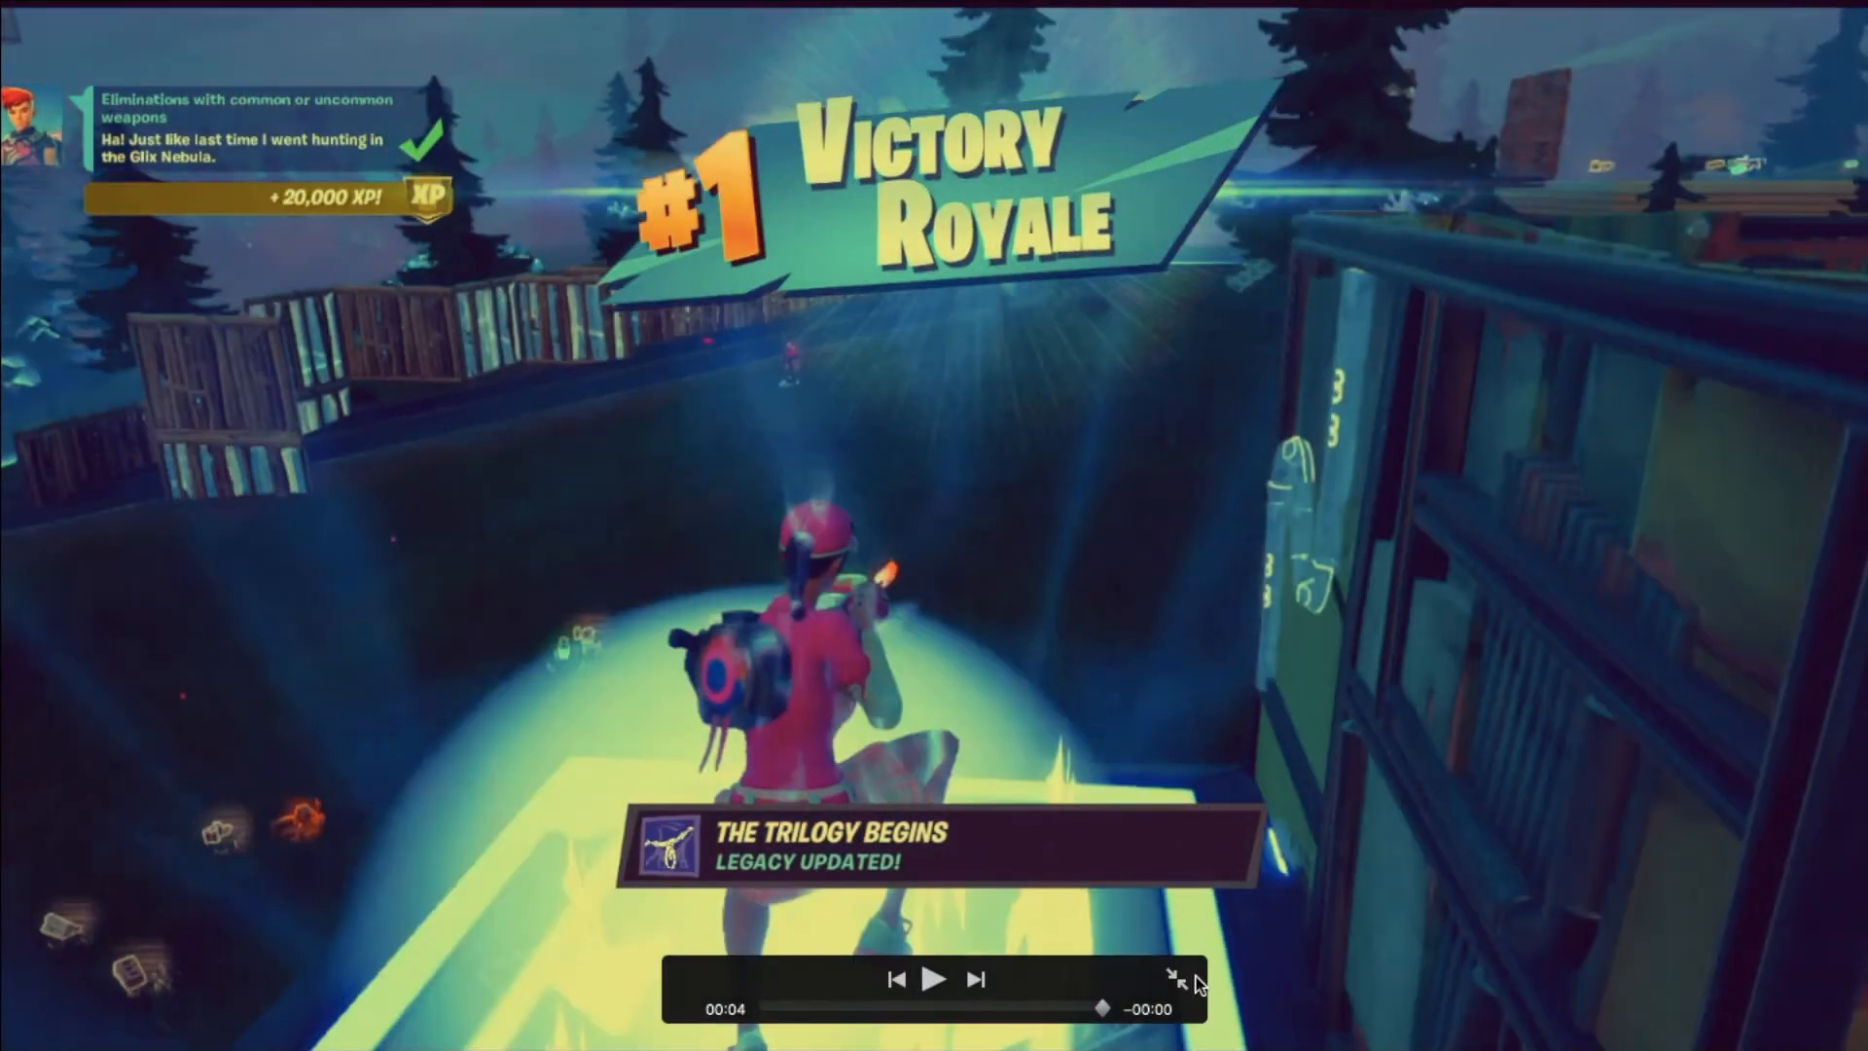
pyautogui.click(1180, 978)
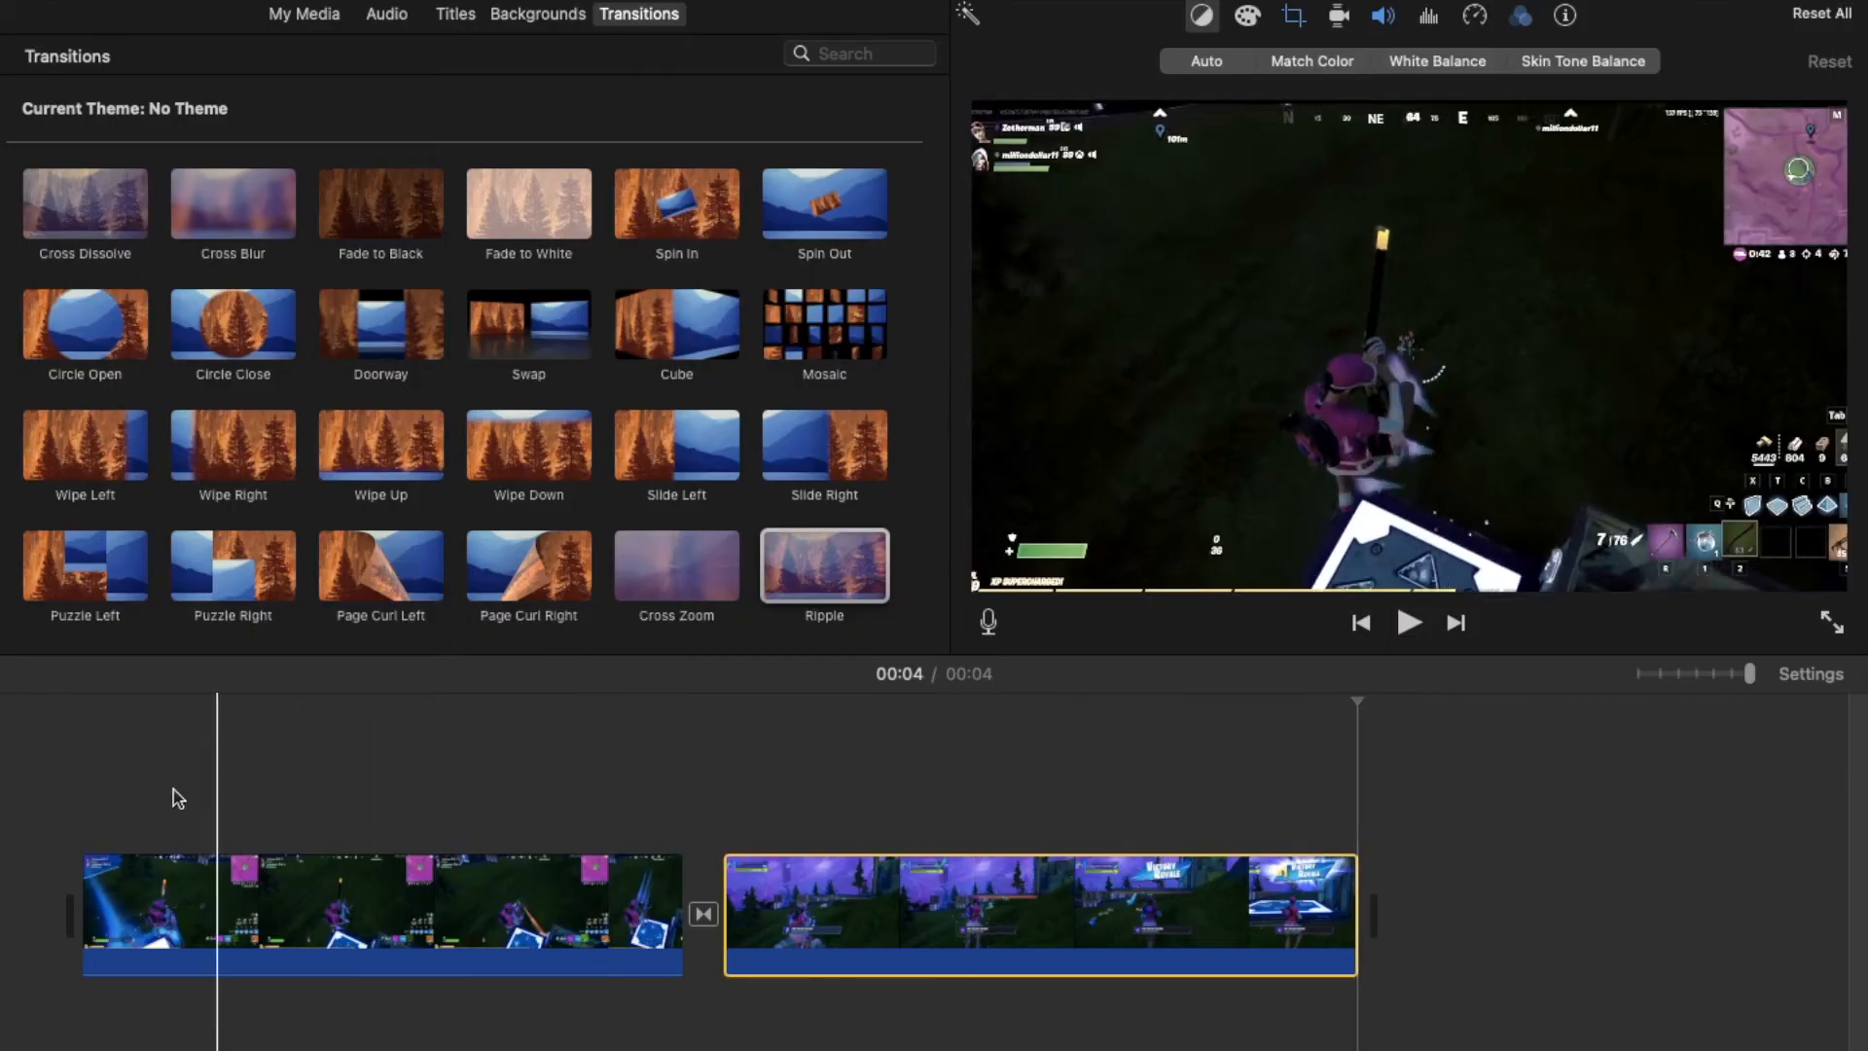